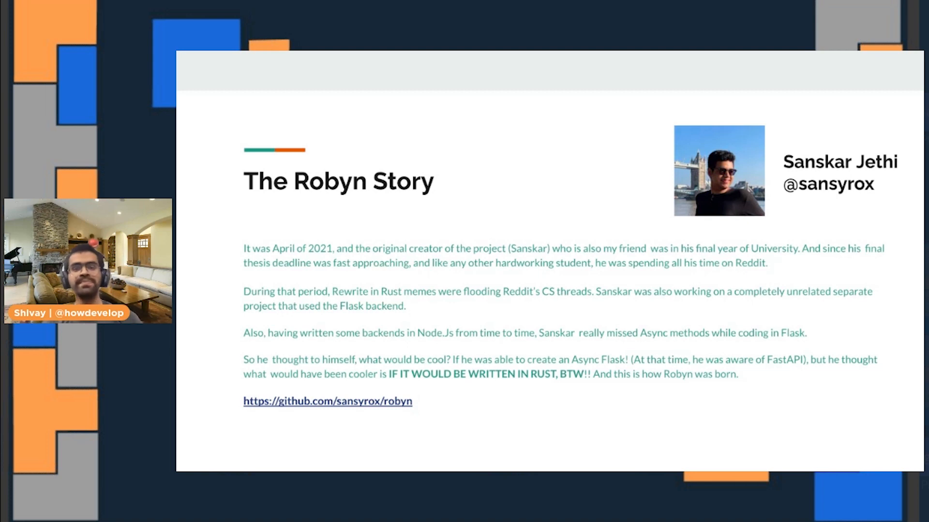
Step: Advance from 'The Robyn Story' slide to the Usage slide with the hello-world app
key(Right)
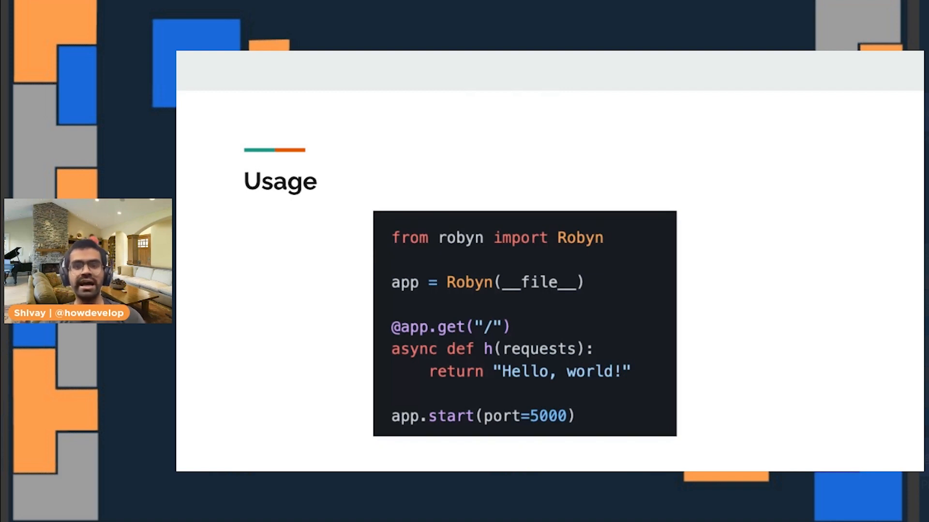
mouse_move(562, 54)
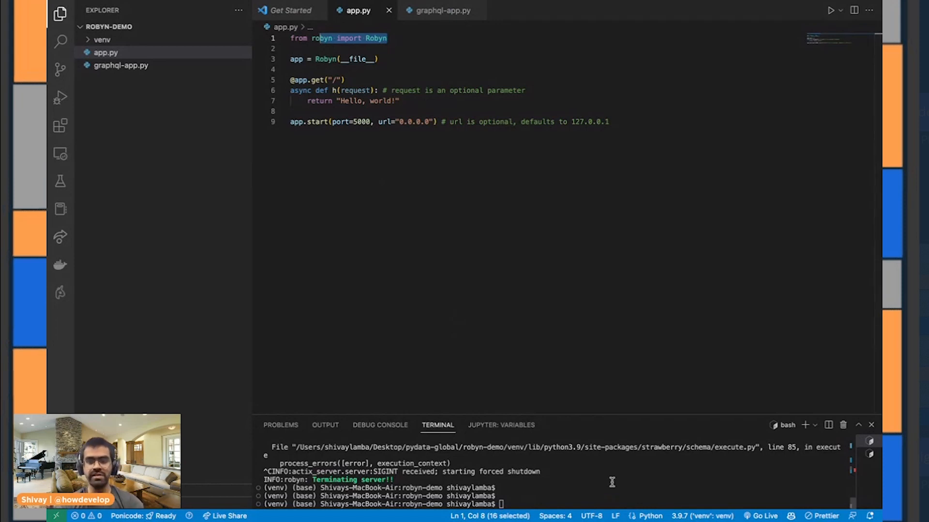
Step: Run python3 app1.py, load localhost:5000 in Chrome, then switch to graphql-app.py
text(python3 app1.py)
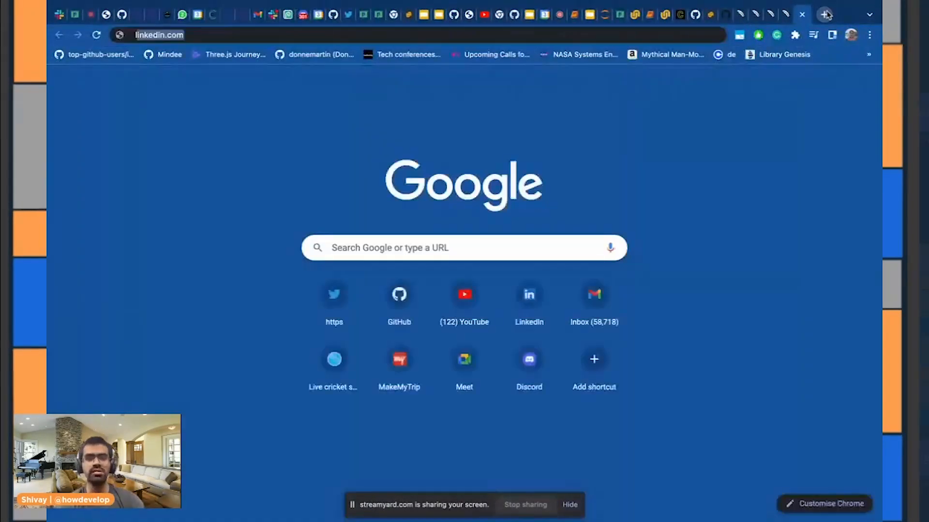
text(localhost:5000)
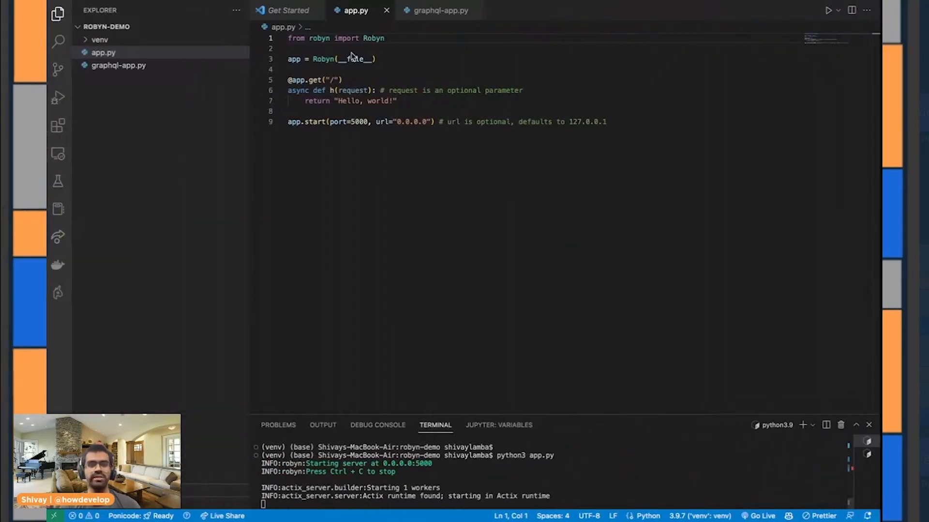
click(441, 10)
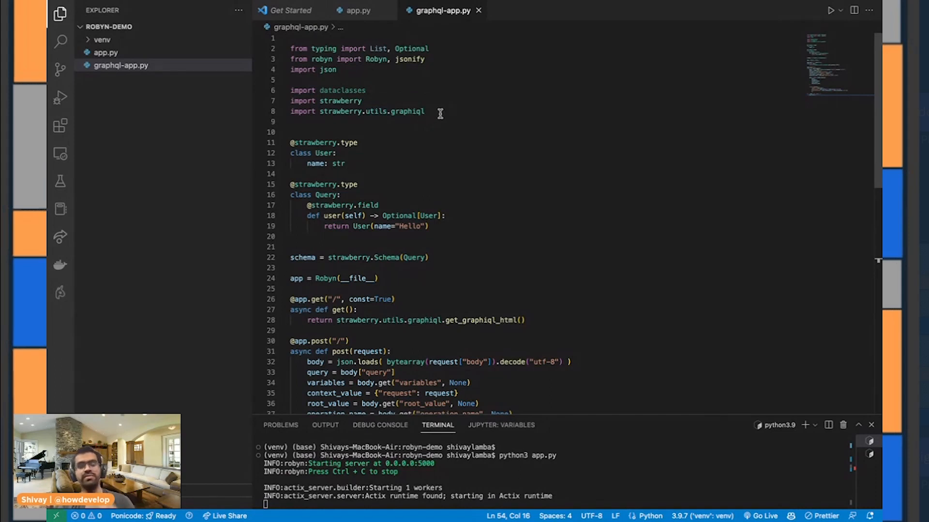
mouse_move(430, 216)
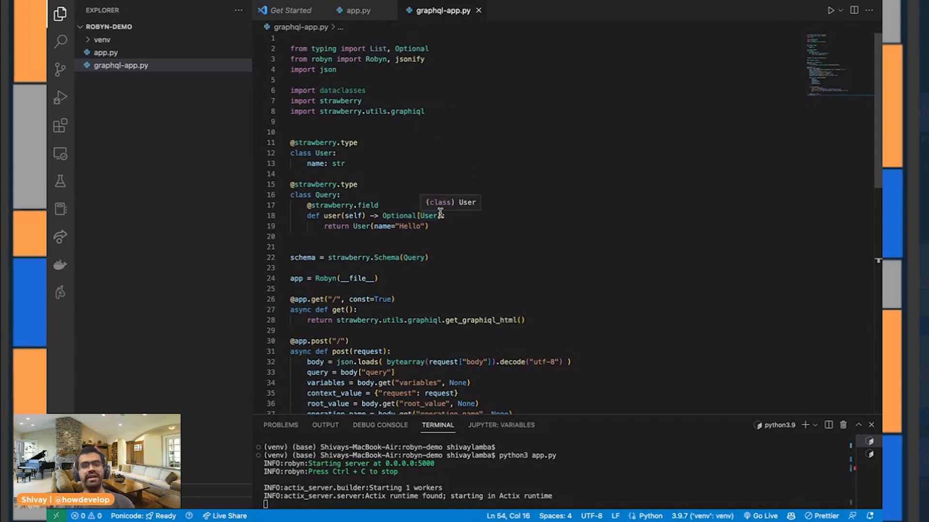
Step: Scroll down through graphql-app.py to review the GraphQL example code
scroll(down, 3)
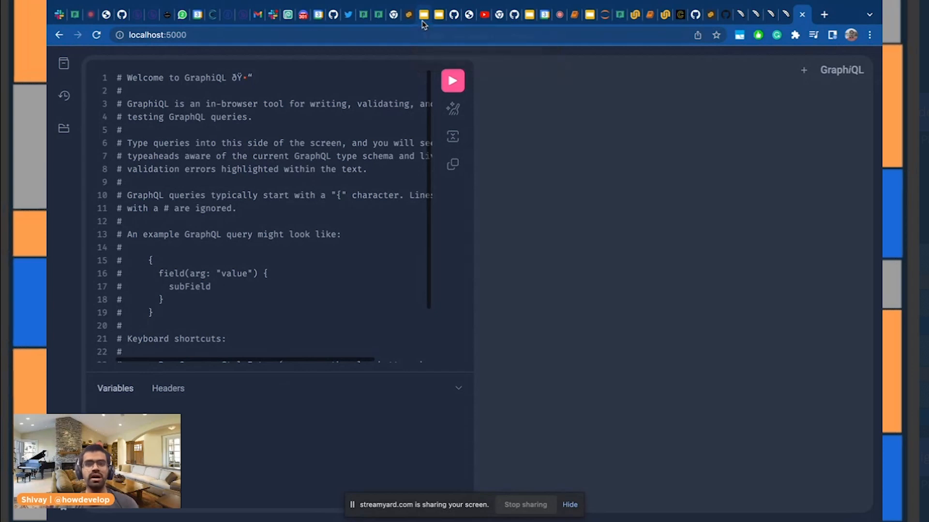
Step: Switch back to the Google Slides tab showing 'How can you get involved?'
click(424, 14)
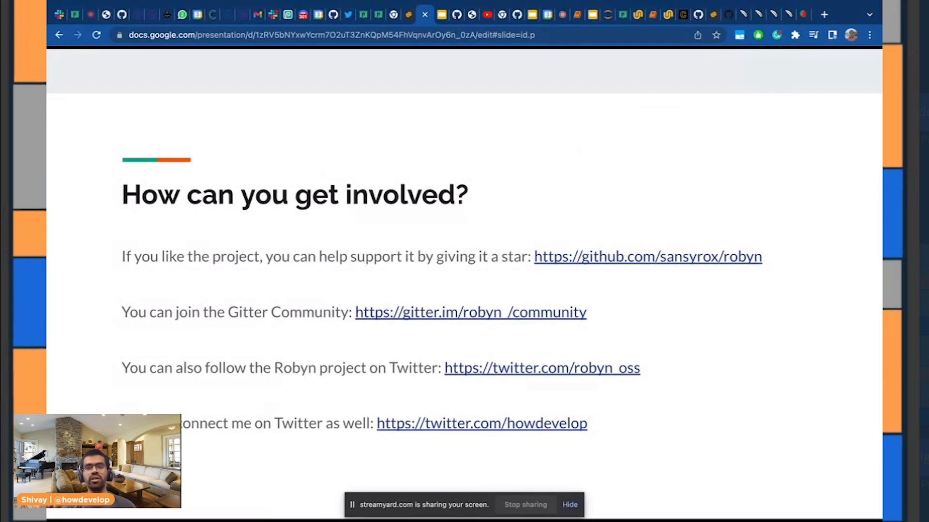
mouse_move(708, 257)
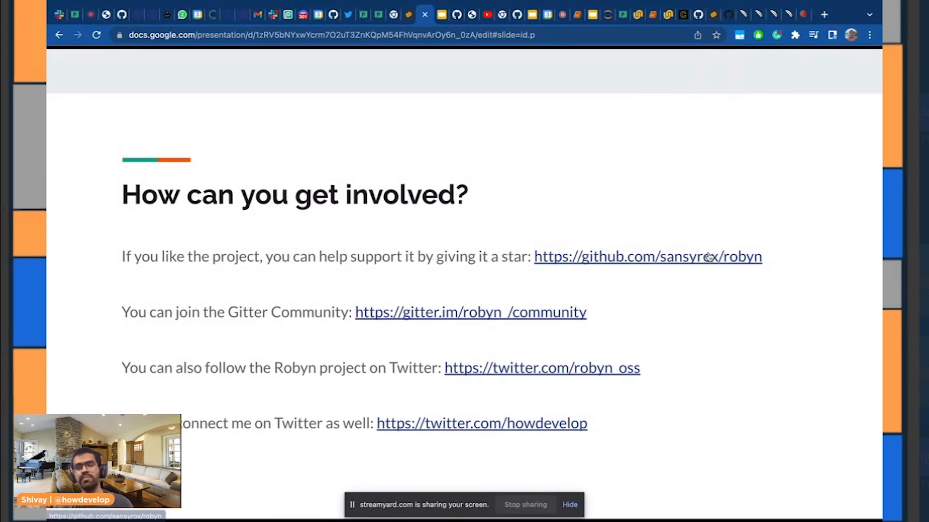
mouse_move(707, 259)
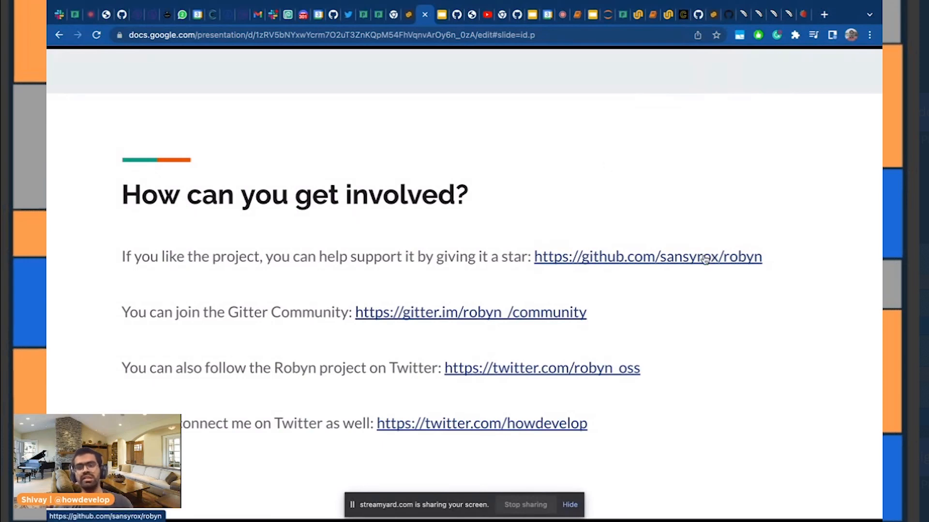
Step: Follow the github.com/sansyrox/robyn link to the Robyn repository
click(647, 257)
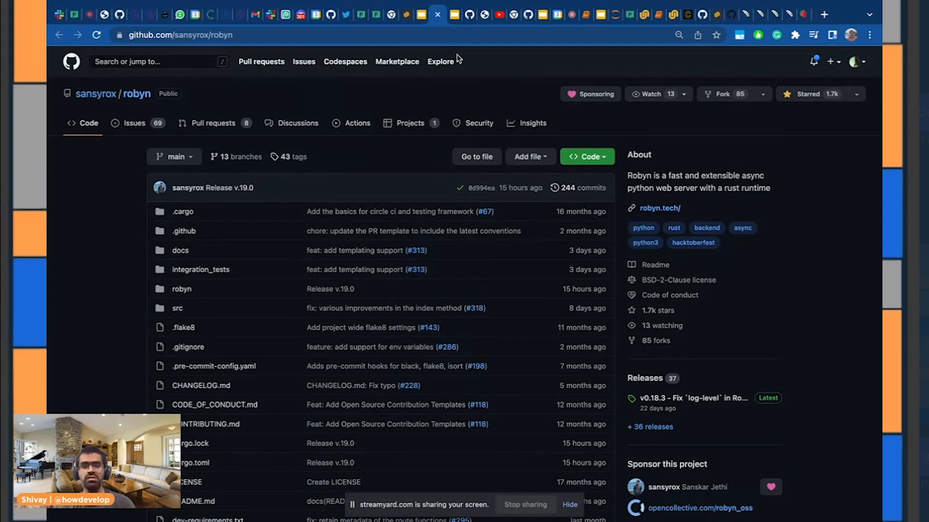
Step: Visit robyn.tech in a new tab and reach the Examples section of the docs
click(422, 14)
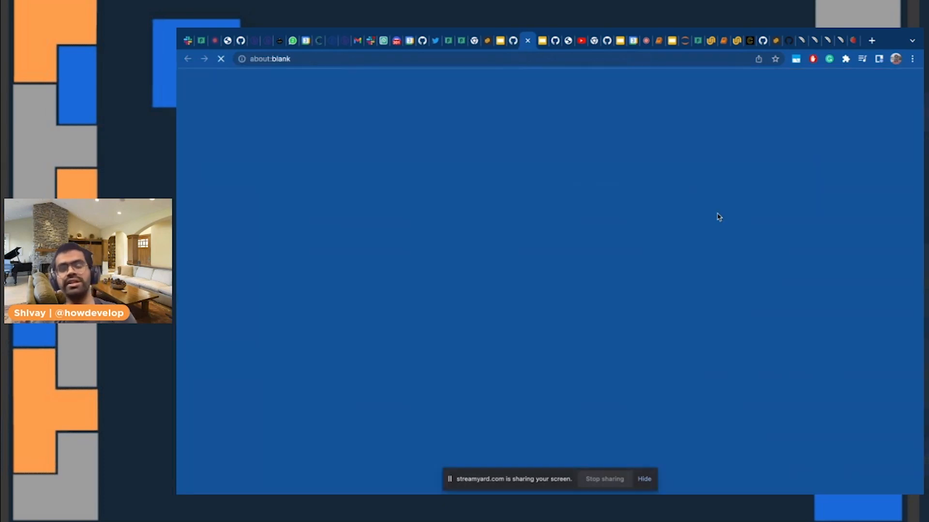
text(robyn.tech)
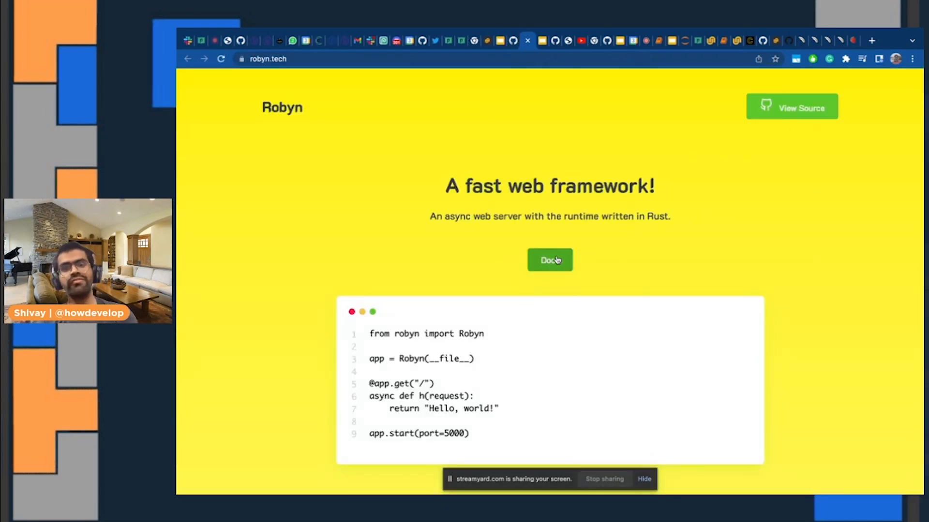
click(550, 260)
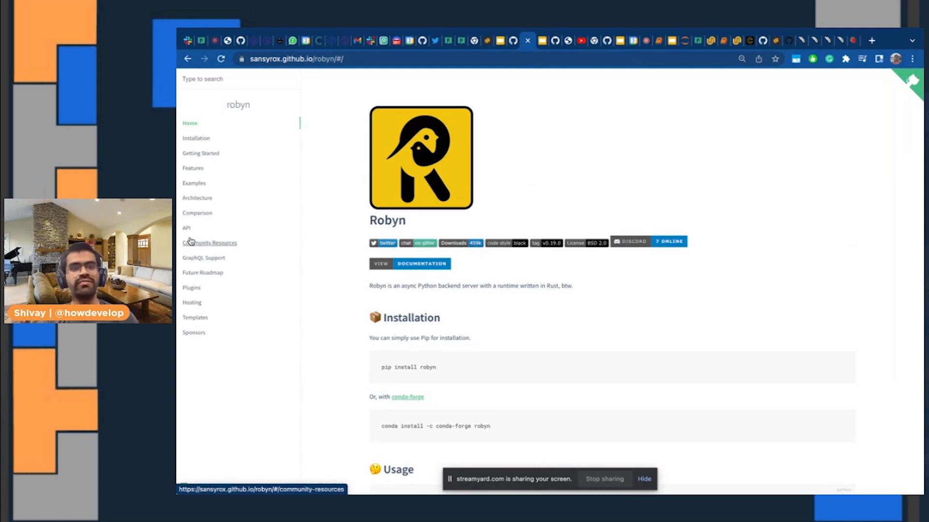
click(194, 183)
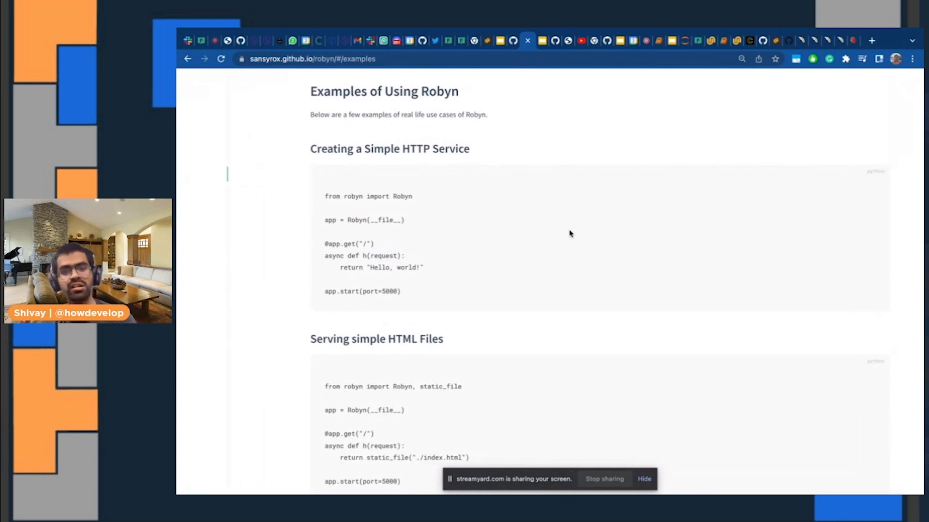
scroll(down, 3)
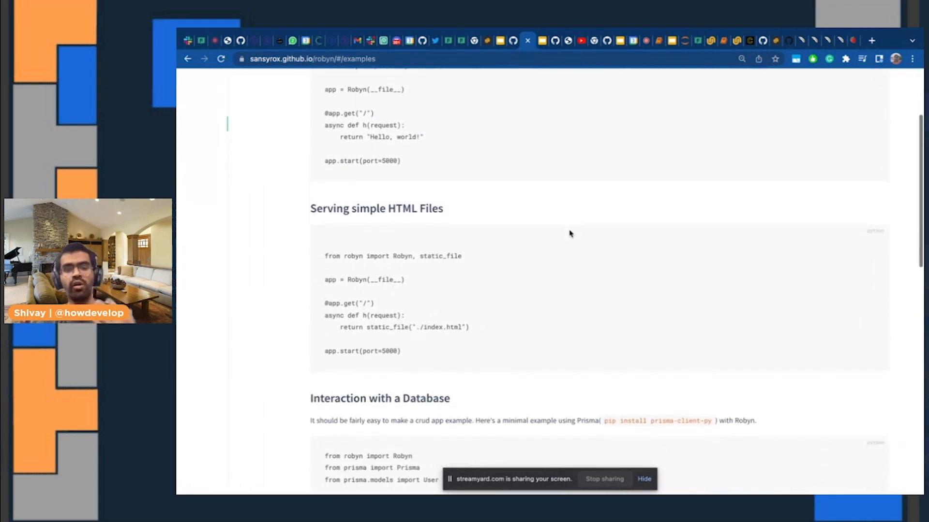
scroll(down, 3)
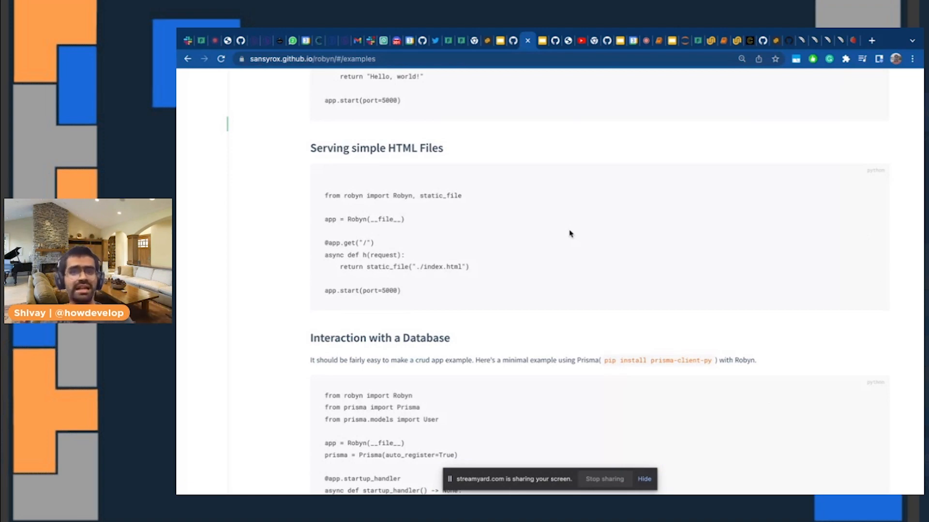
mouse_move(543, 171)
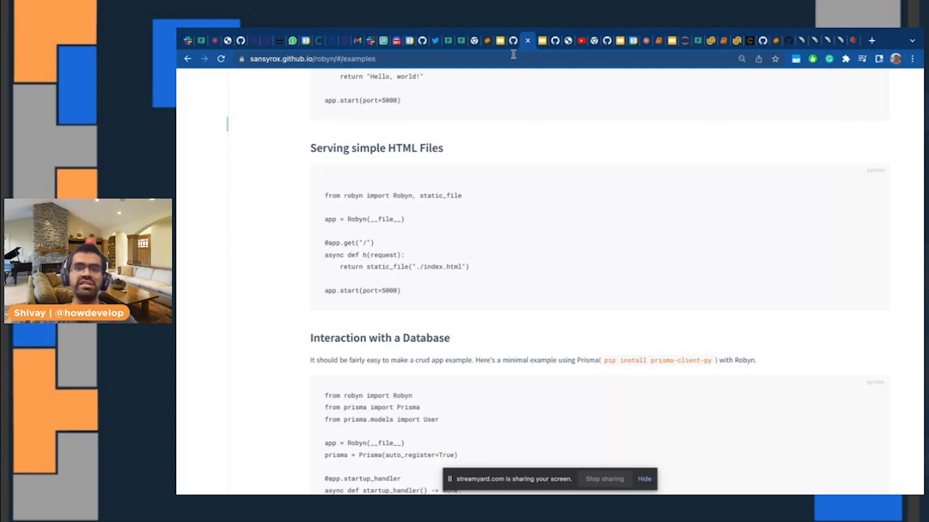
mouse_move(646, 40)
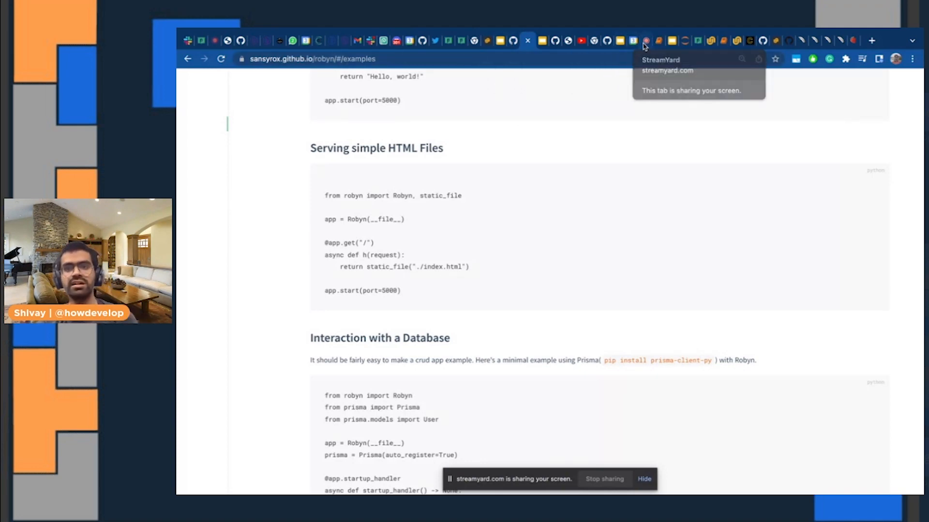